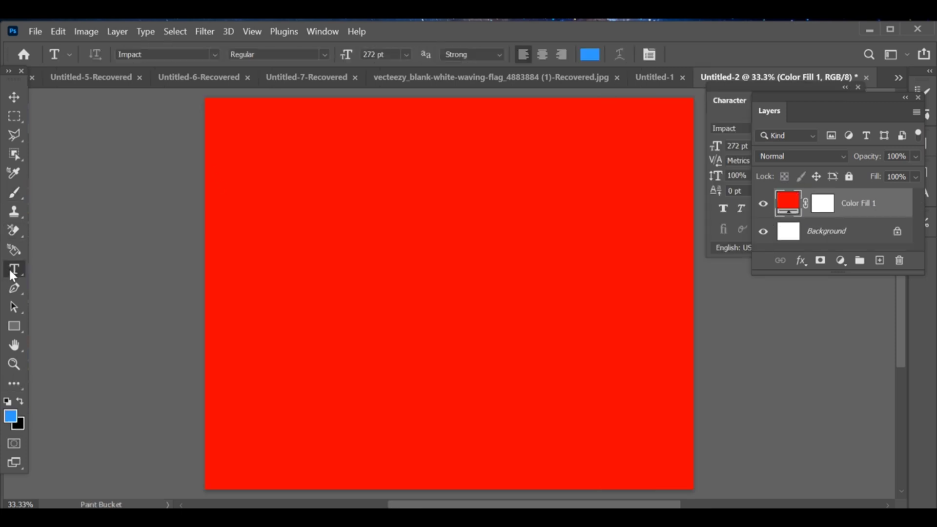
Drag a text box left of centre and enter the word STAR in white Impact type.
left_click_drag(292, 222, 344, 323)
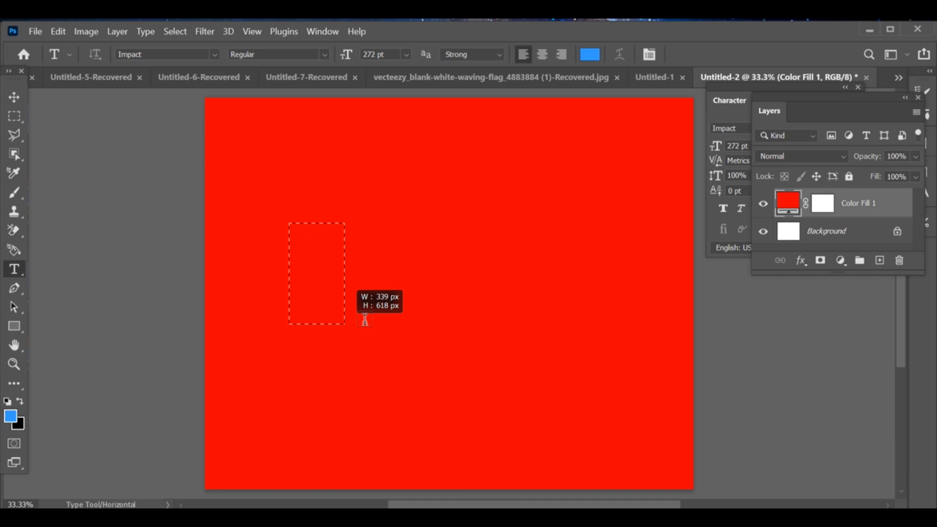
type("STAR")
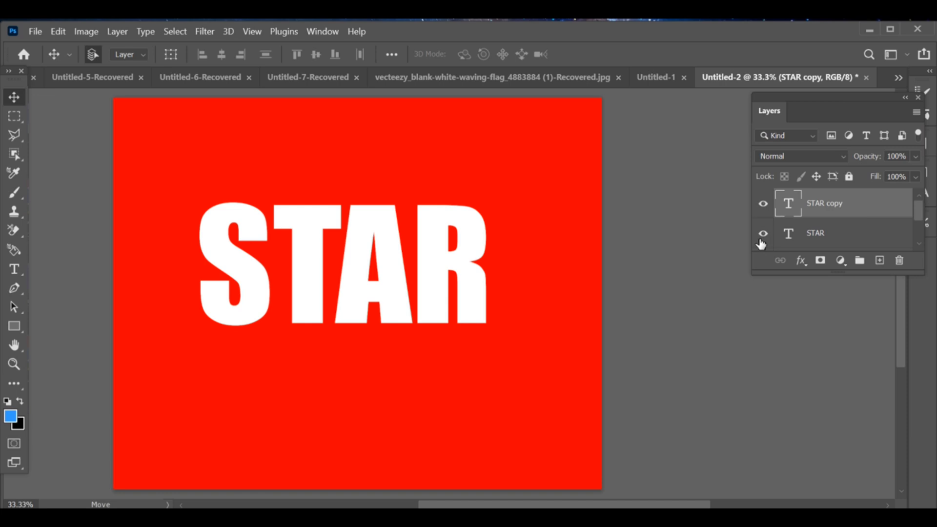
Hide the original STAR layer and start a slanted polygonal selection over the word's top.
left_click(762, 232)
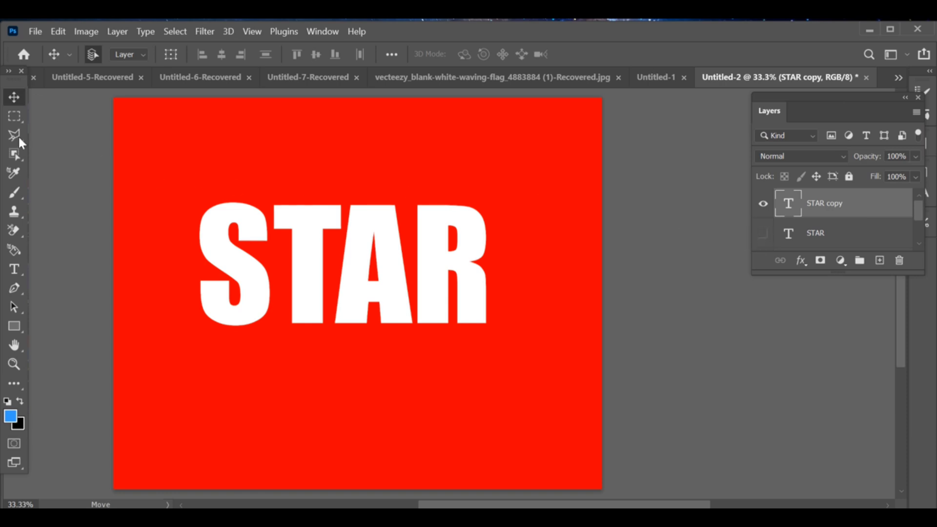
mouse_move(14, 97)
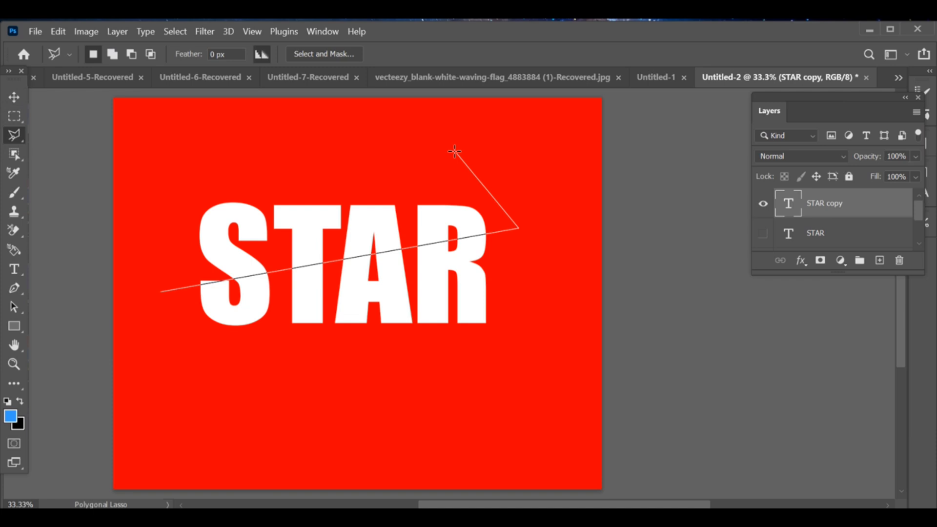
left_click(129, 195)
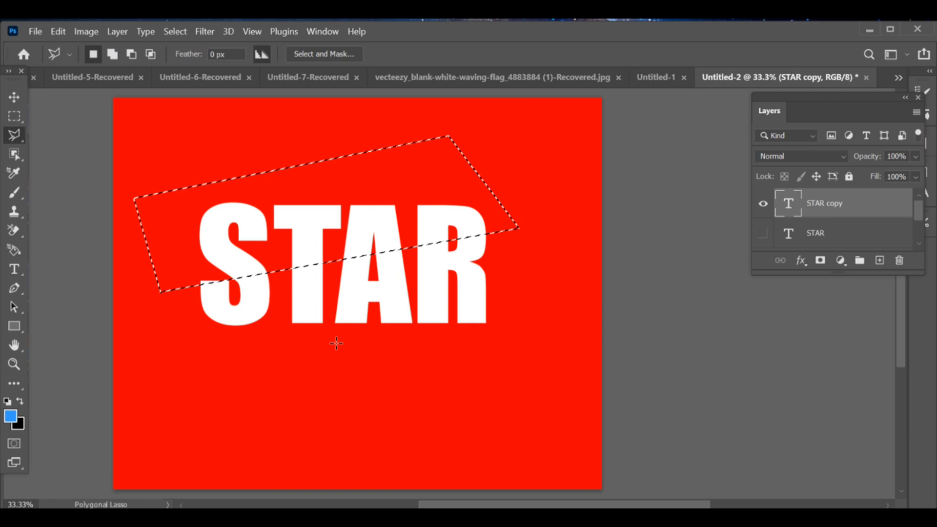
Add a layer mask from the diagonal selection to the visible STAR copy.
left_click(820, 260)
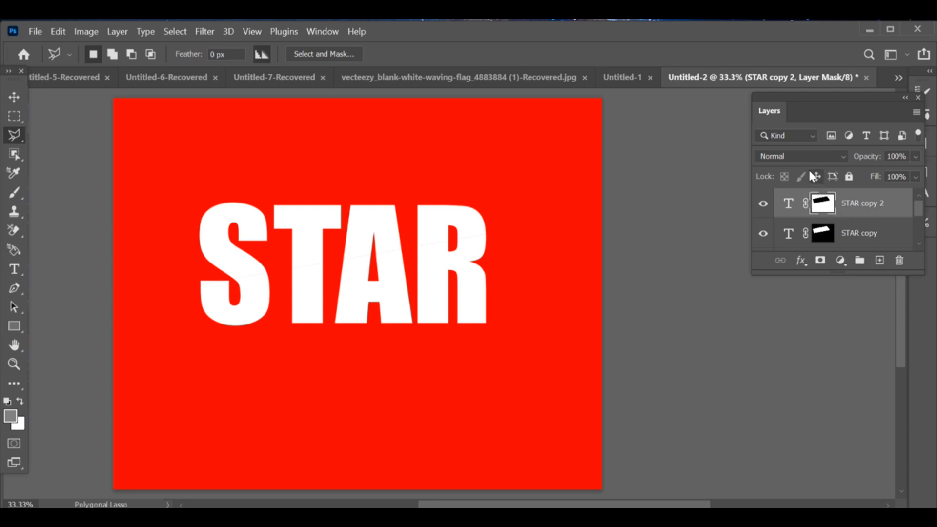
mouse_move(667, 145)
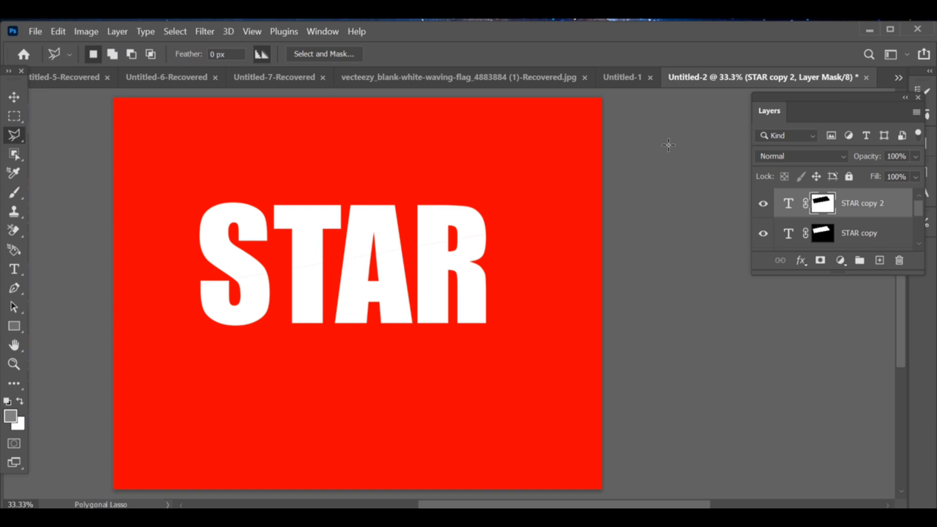
mouse_move(65, 137)
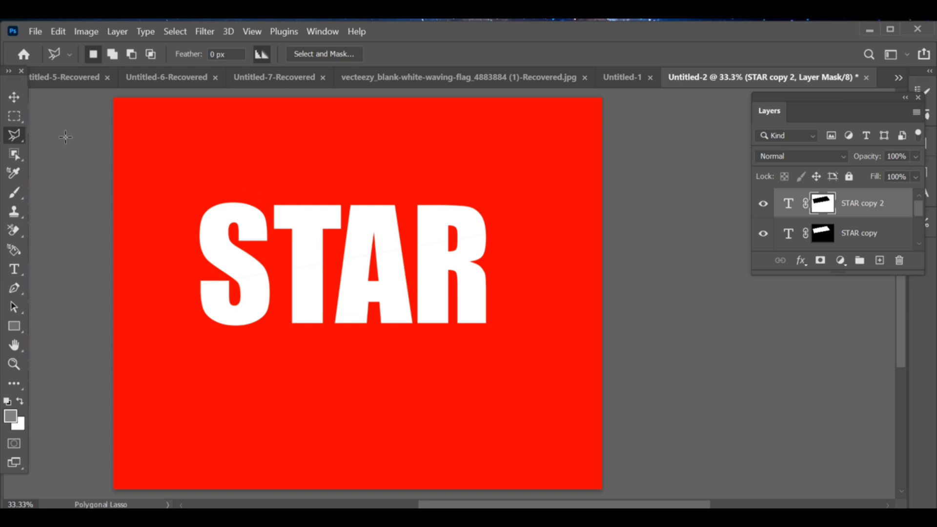
Move the upper masked STAR slice to the right so the word appears cut and offset.
left_click(13, 97)
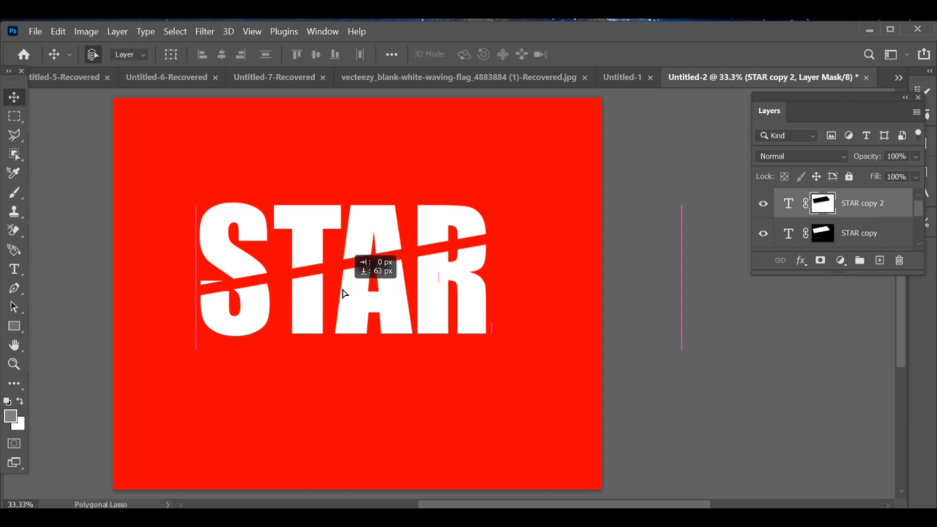
left_click_drag(343, 293, 347, 275)
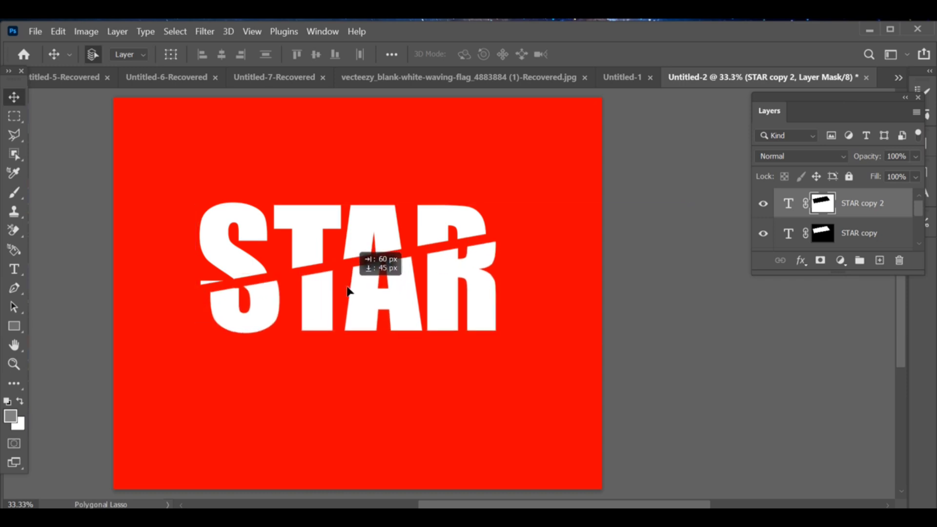